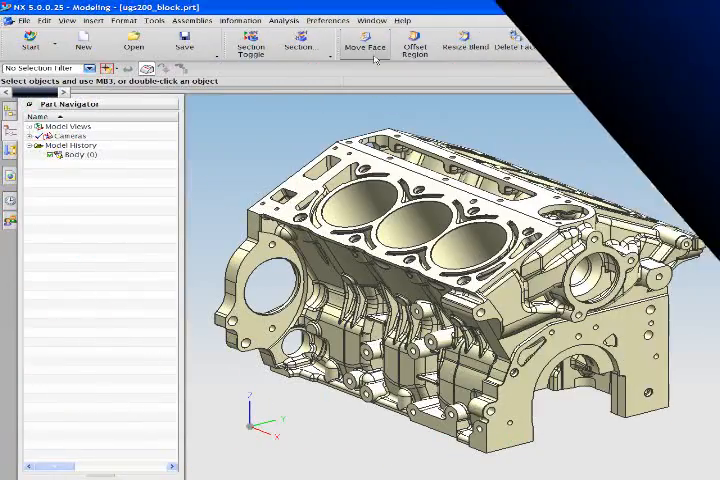
Start the Move Face command on the engine block part.
left_click(365, 44)
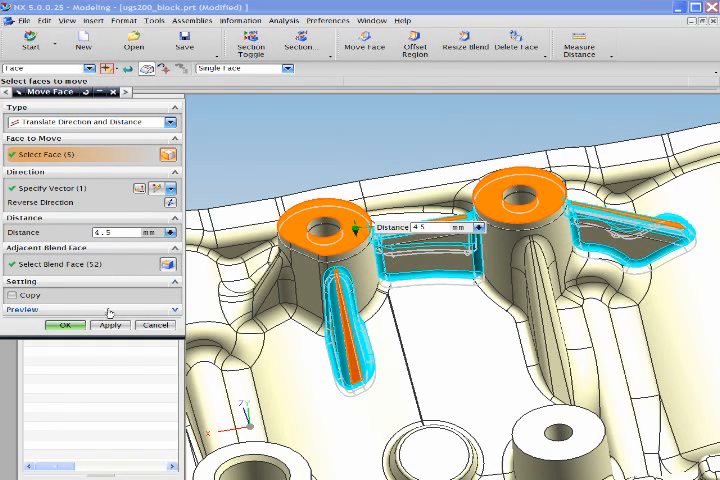
Apply the 4.5 mm move to the boss faces with adjacent blends following.
left_click(109, 325)
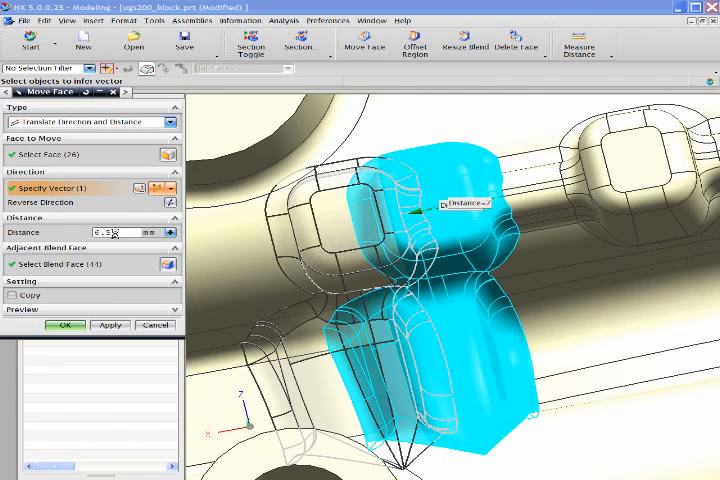
Commit the second face move on the 26-face rounded pad, creating Move Face (2).
left_click(64, 324)
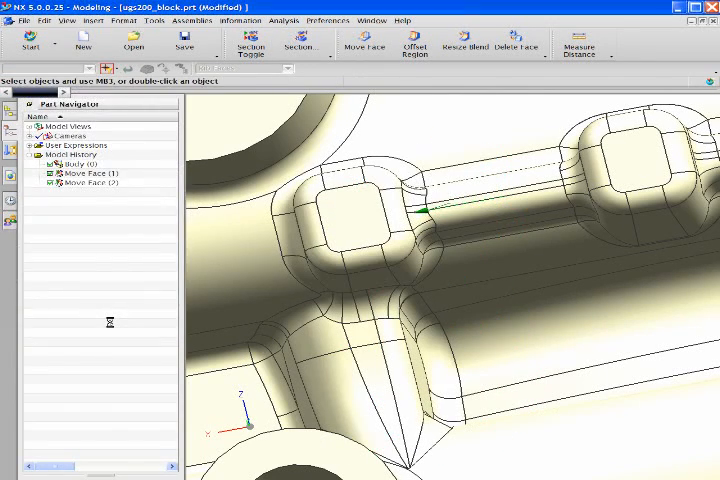
left_click(364, 45)
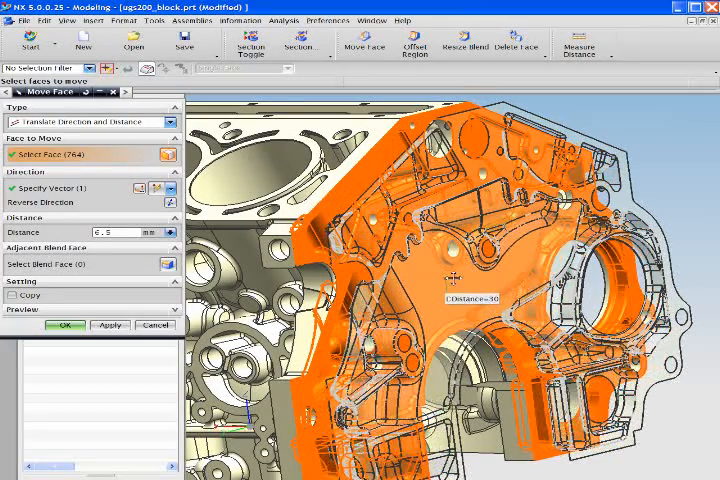
Enter the distance and commit the end-face move as Move Face (3).
type("45")
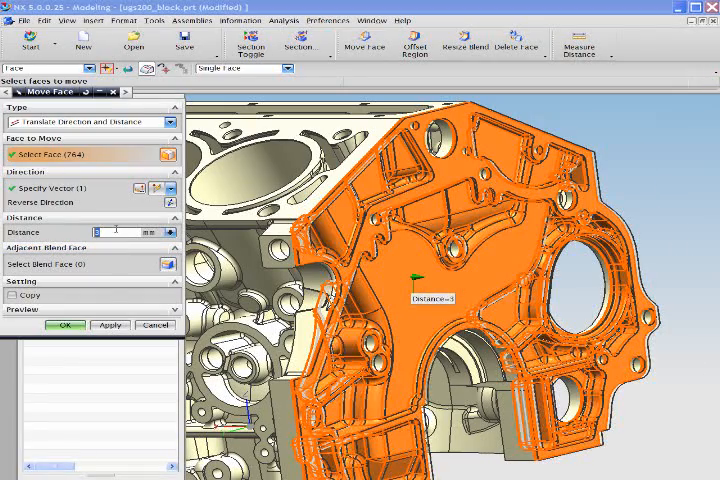
left_click(64, 325)
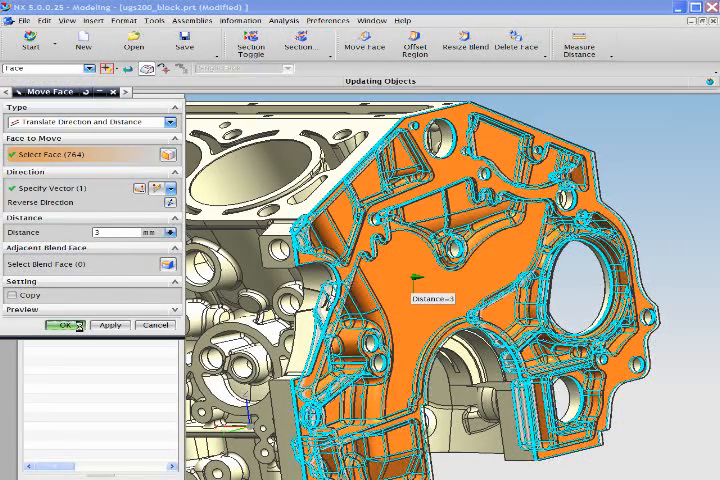
left_click(64, 324)
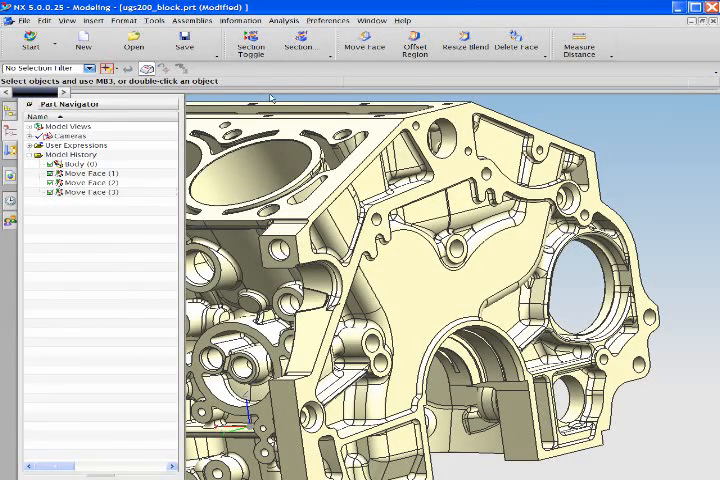
Toggle a one-plane section view cutting through the block with capped curves.
left_click(252, 44)
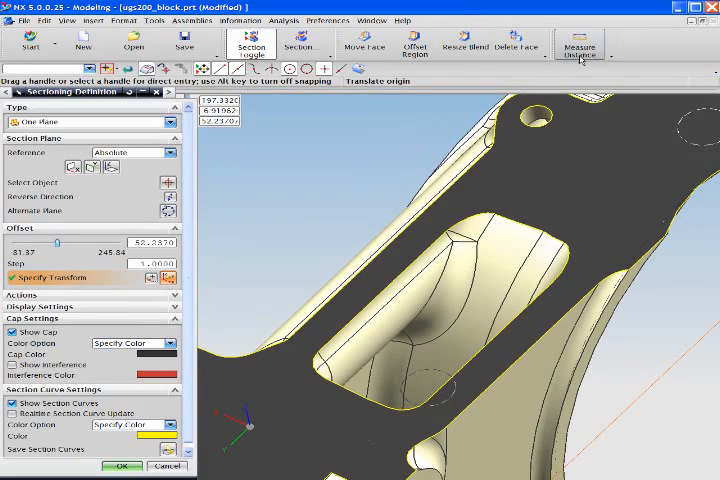
Measure the wall thickness across the sectioned passage, about 7.5 mm minimum distance.
left_click(578, 44)
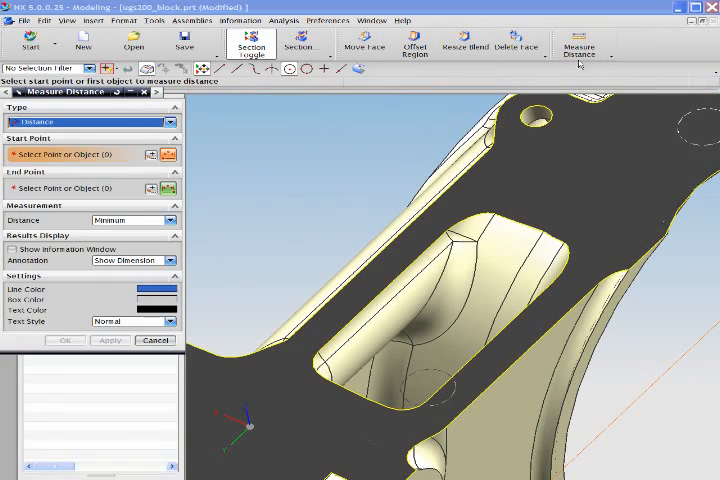
left_click(535, 335)
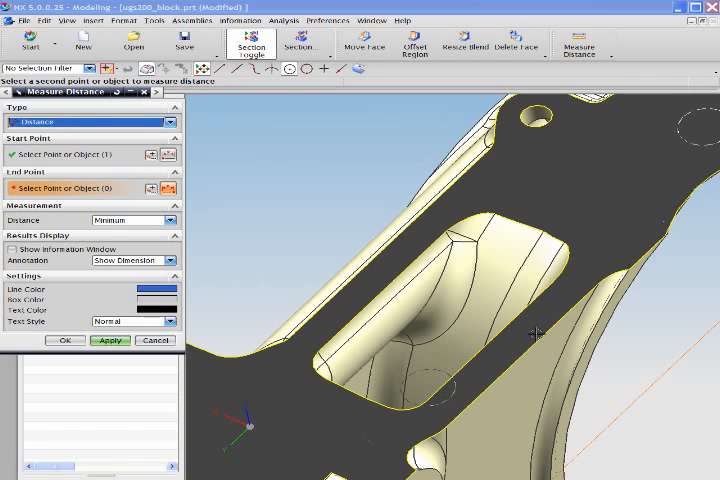
left_click(540, 336)
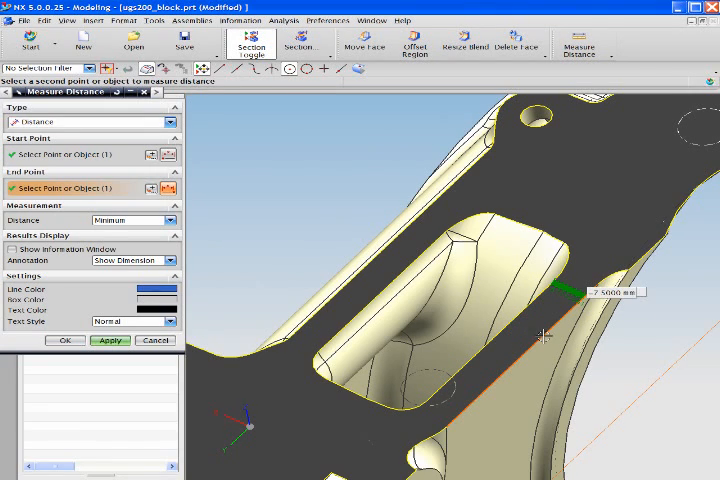